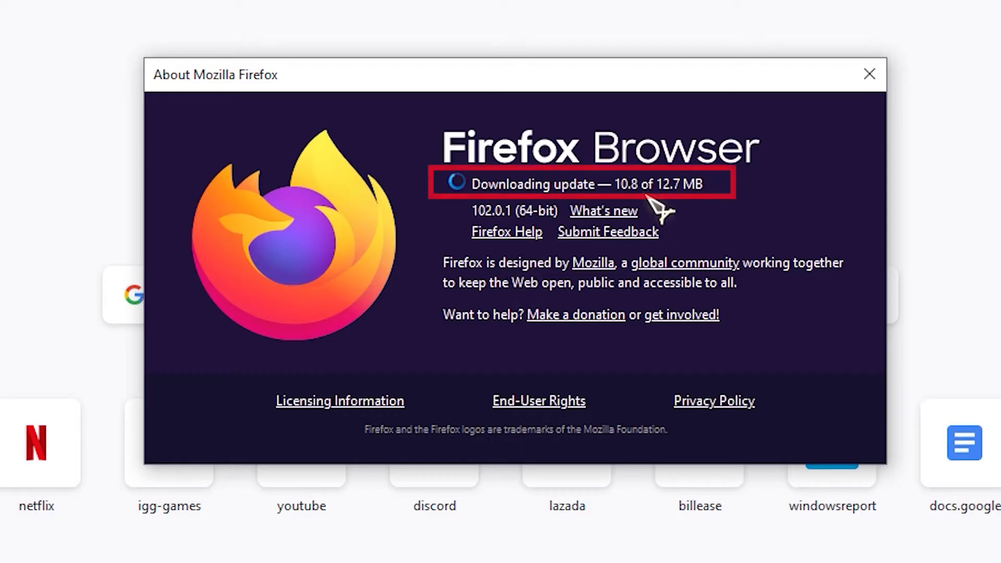
mouse_move(466, 191)
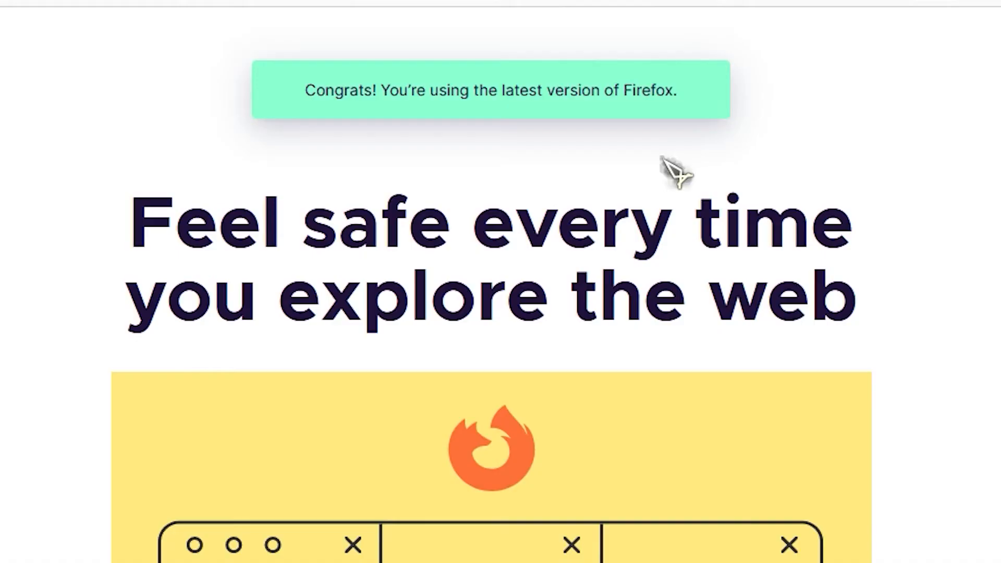
mouse_move(906, 287)
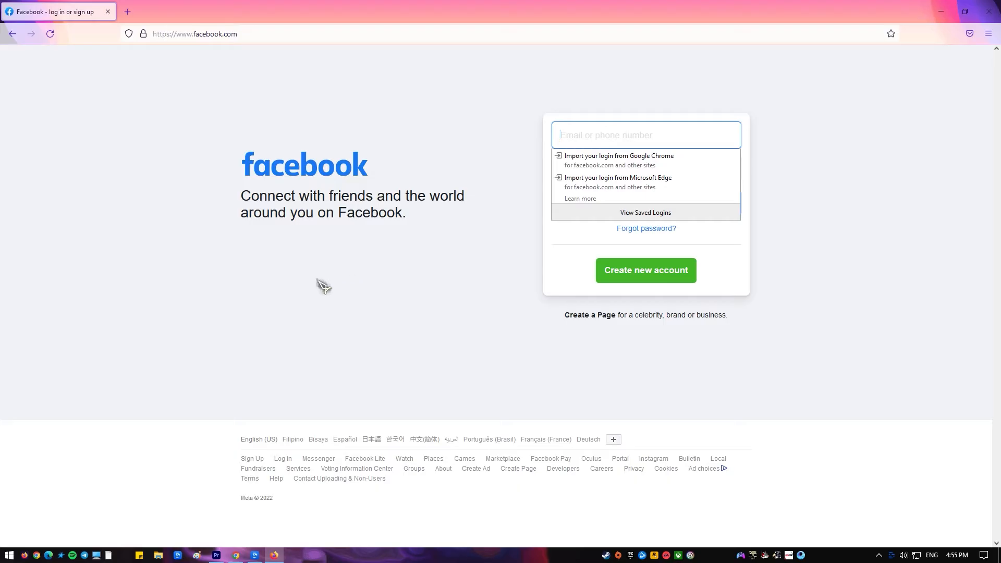
Dismiss the page's context menu and reload the Facebook login page twice
right_click(325, 286)
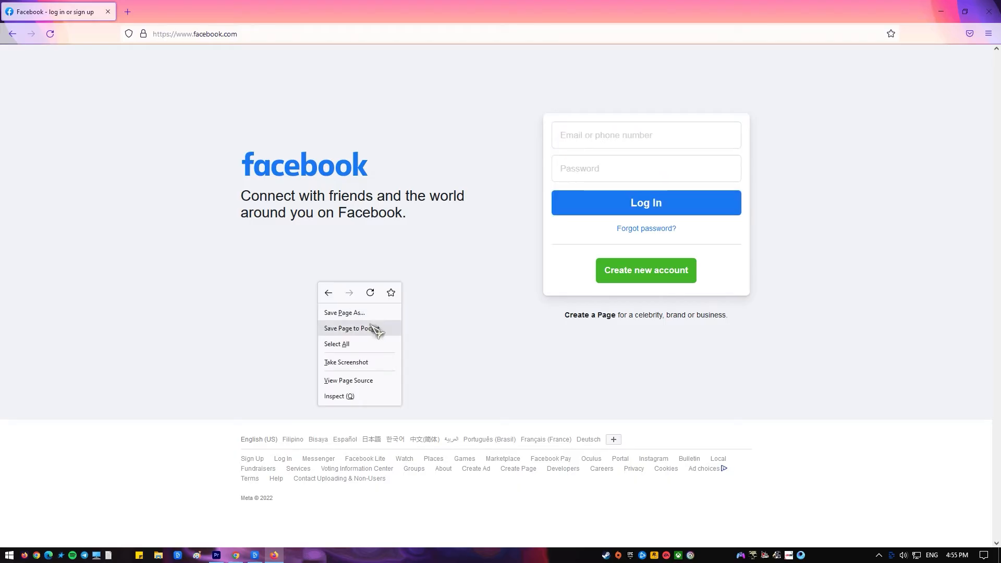
mouse_move(276, 312)
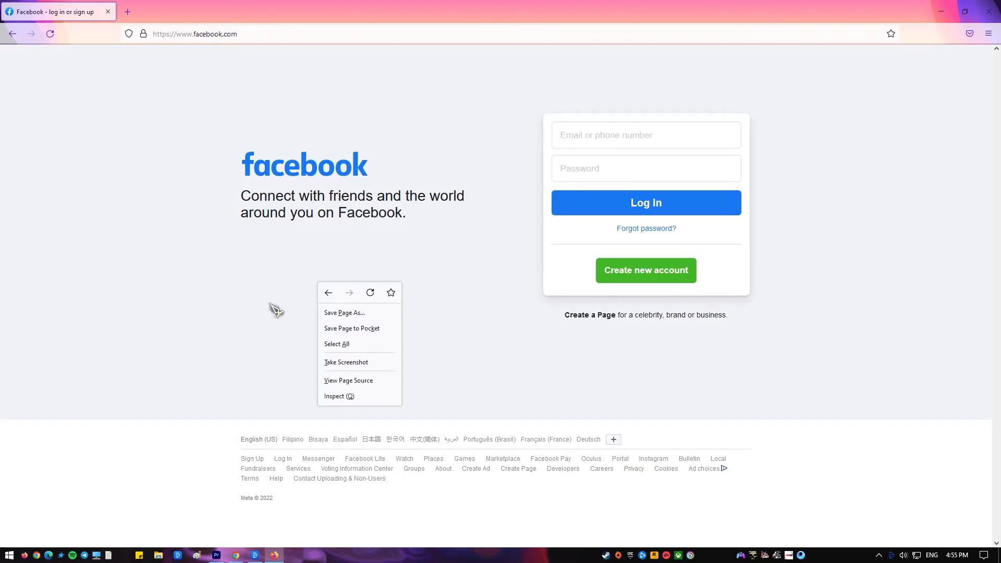
click(222, 295)
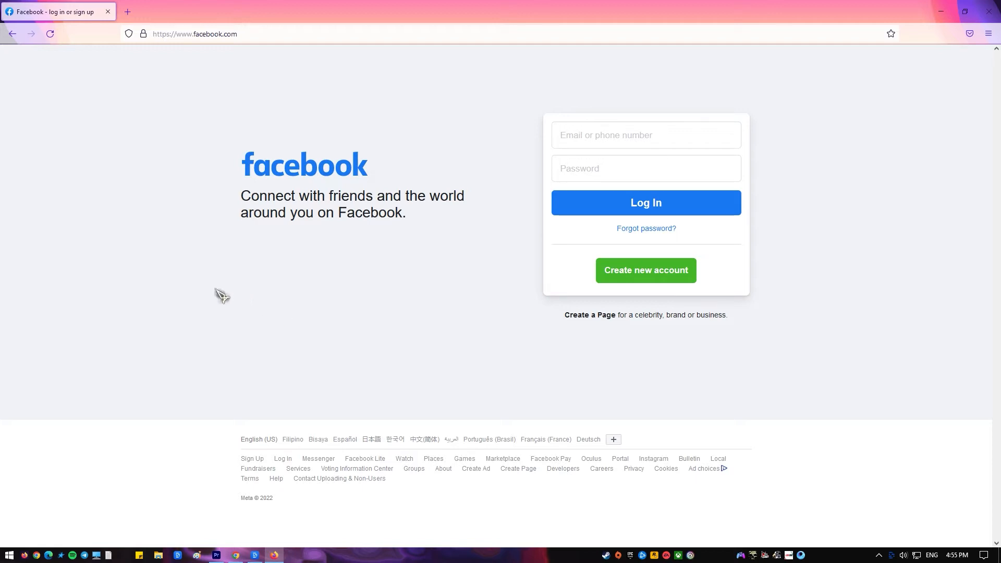
mouse_move(225, 300)
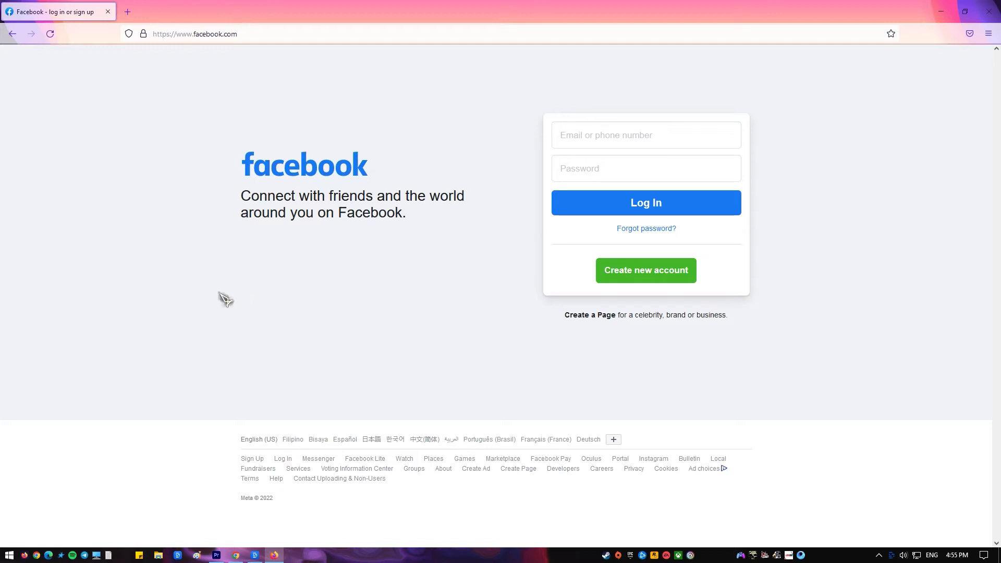
click(645, 134)
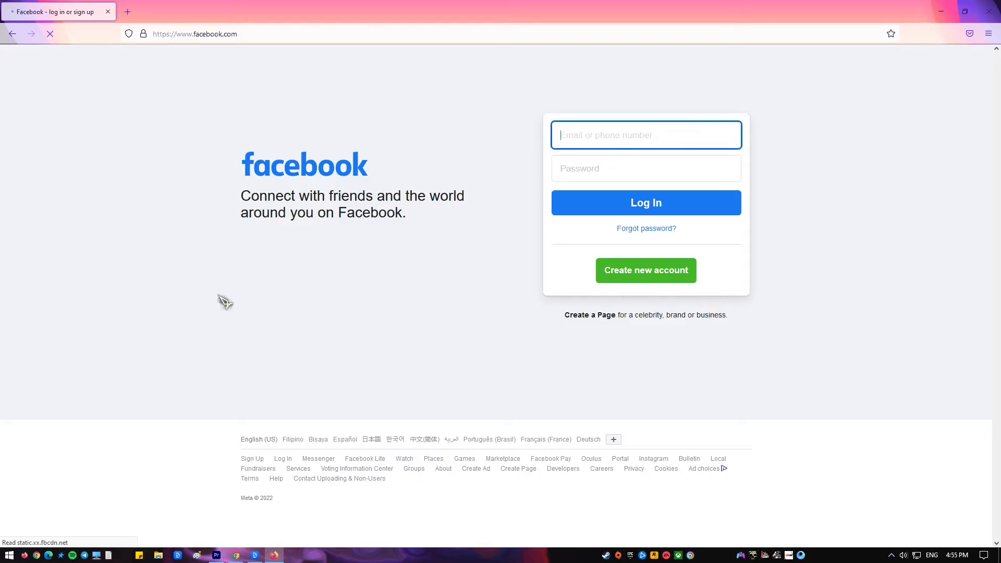
click(645, 134)
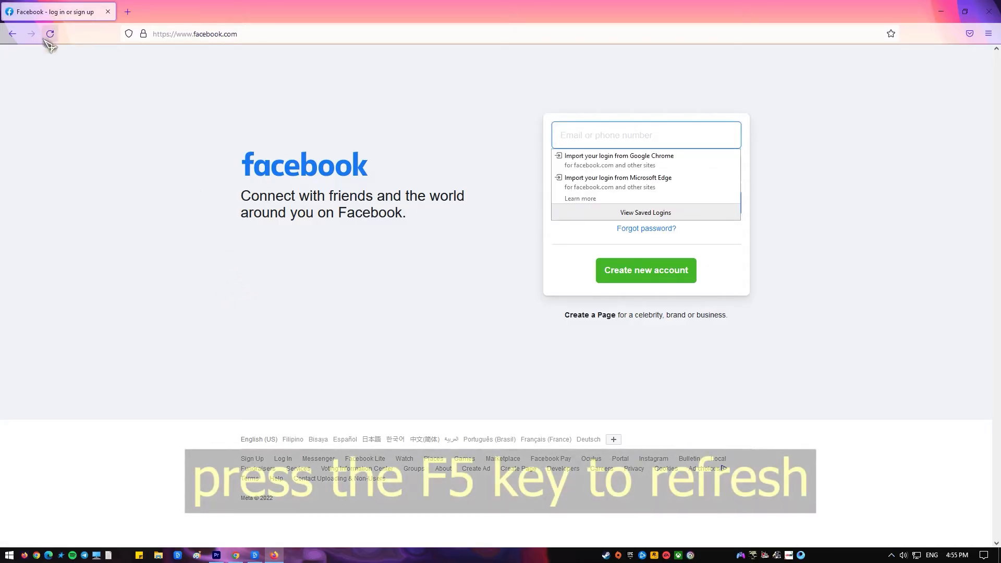
mouse_move(51, 34)
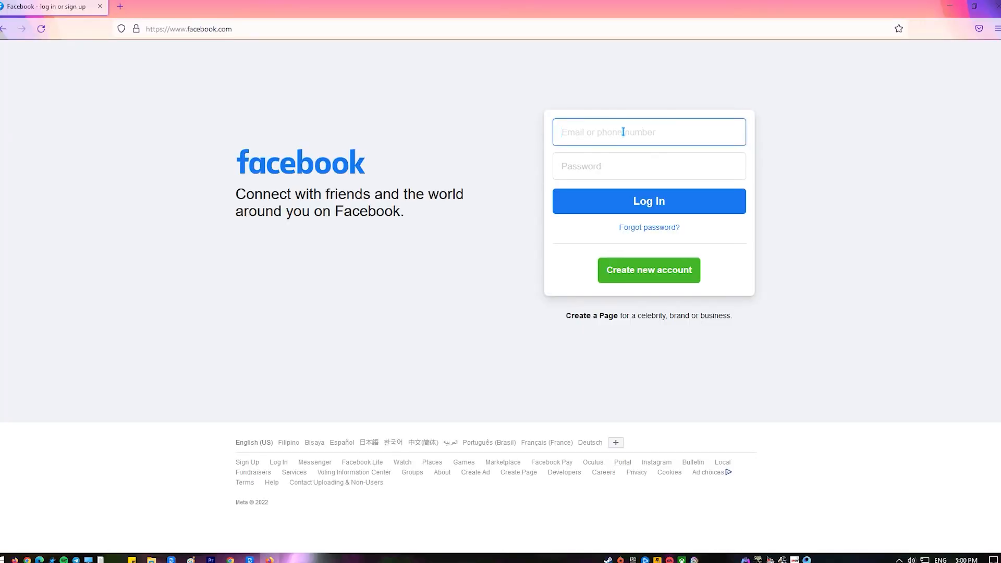
Enter 'thisismylogin' in the Email or phone number field
text(thi)
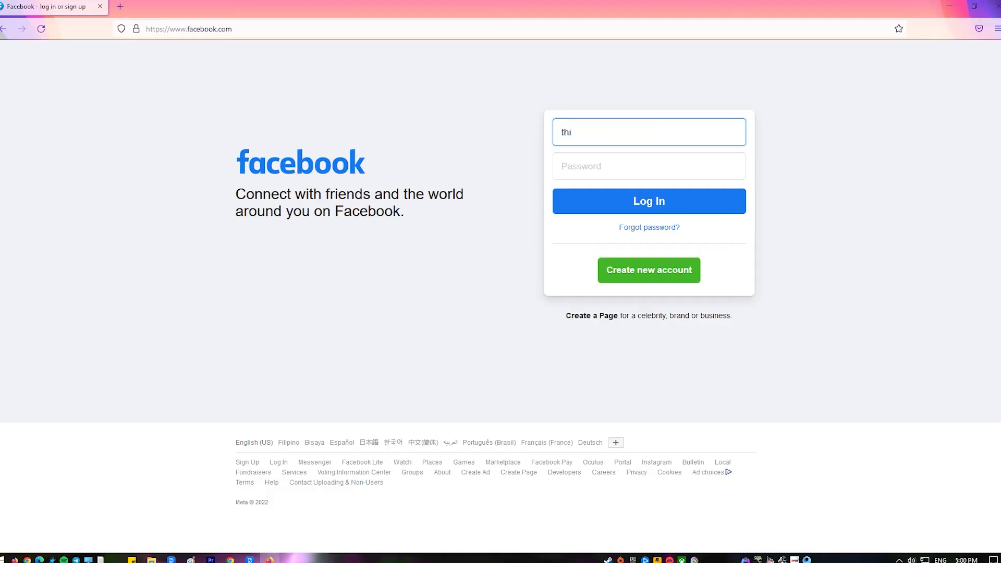
text(sis)
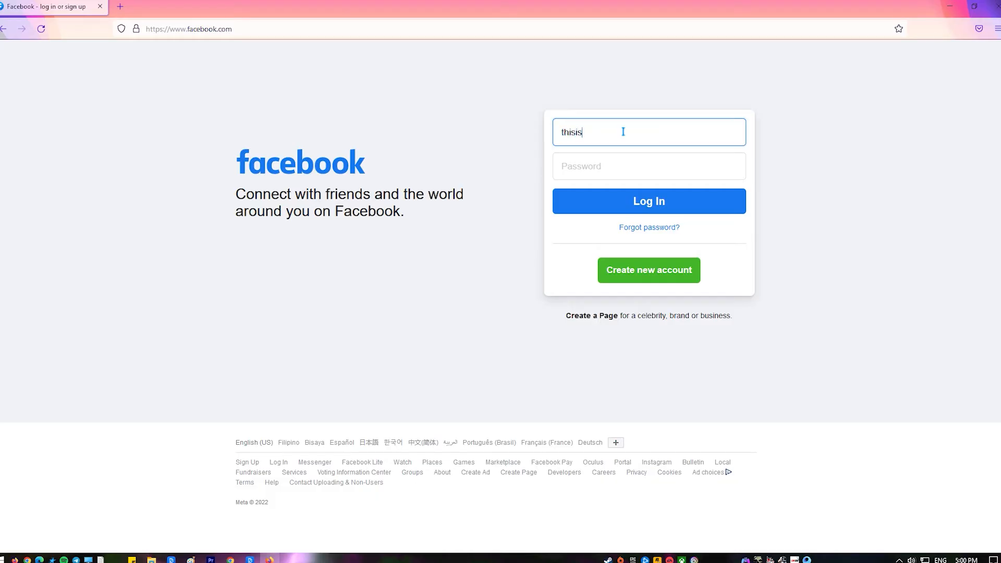
text(my)
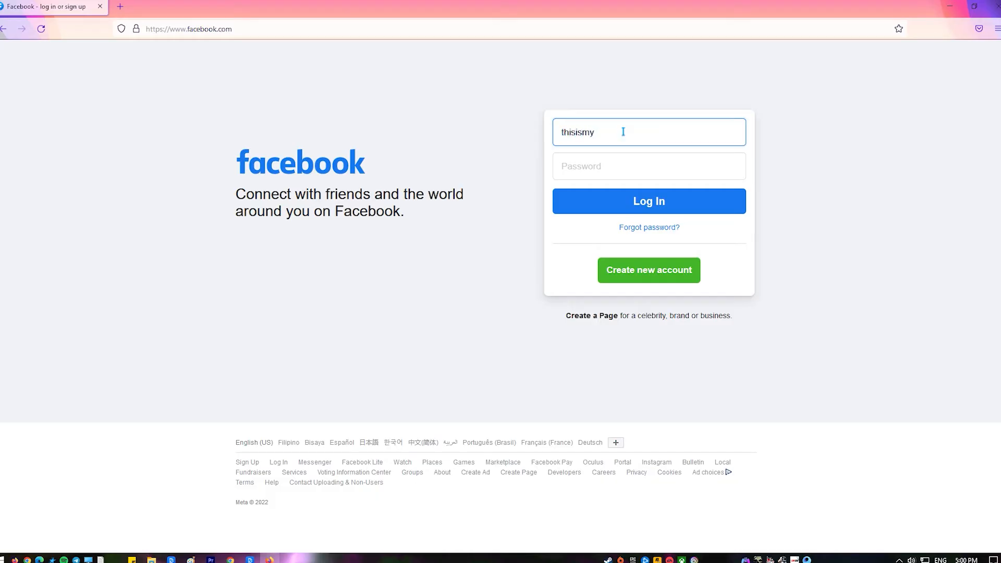
text(lo)
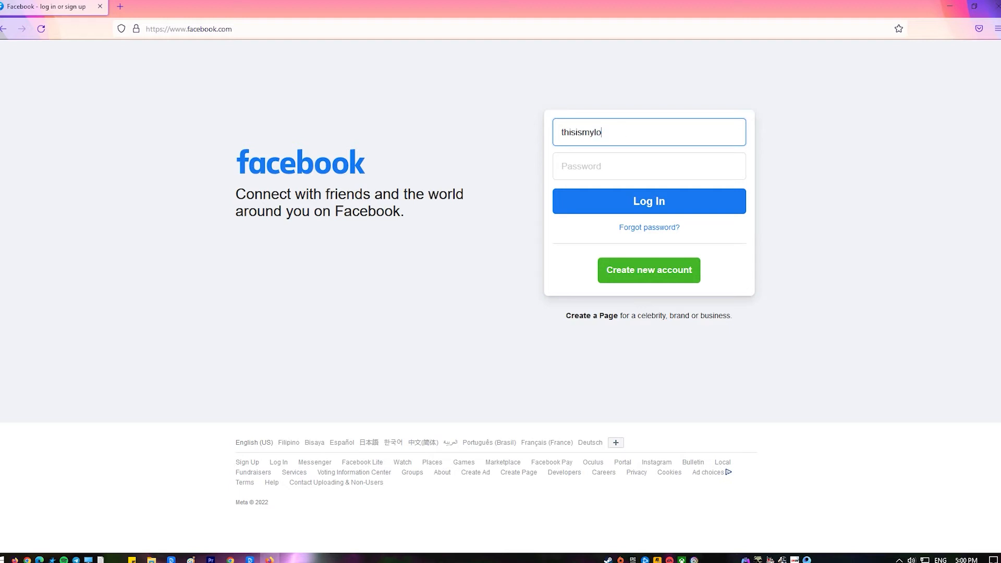
text(gin)
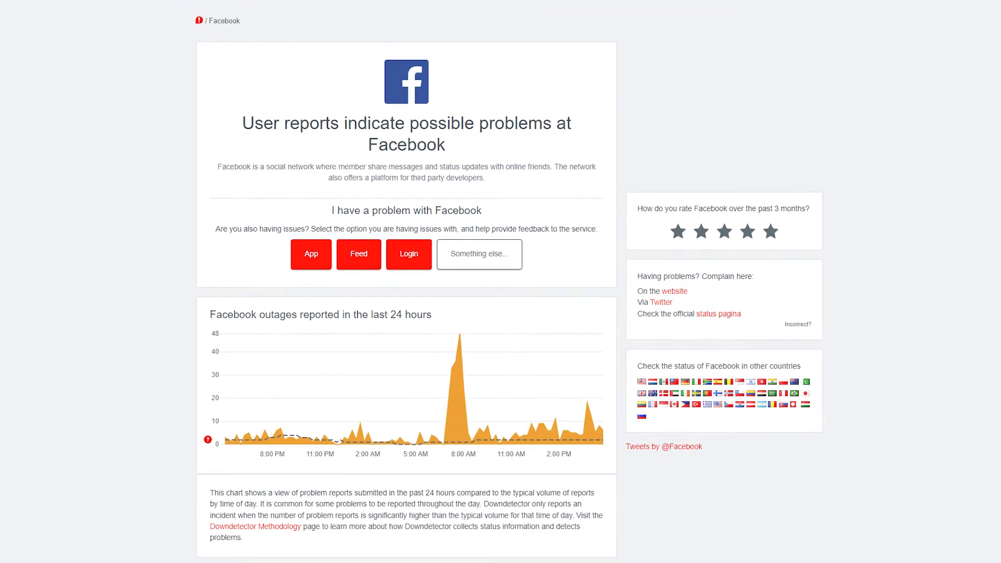
scroll(down, 3)
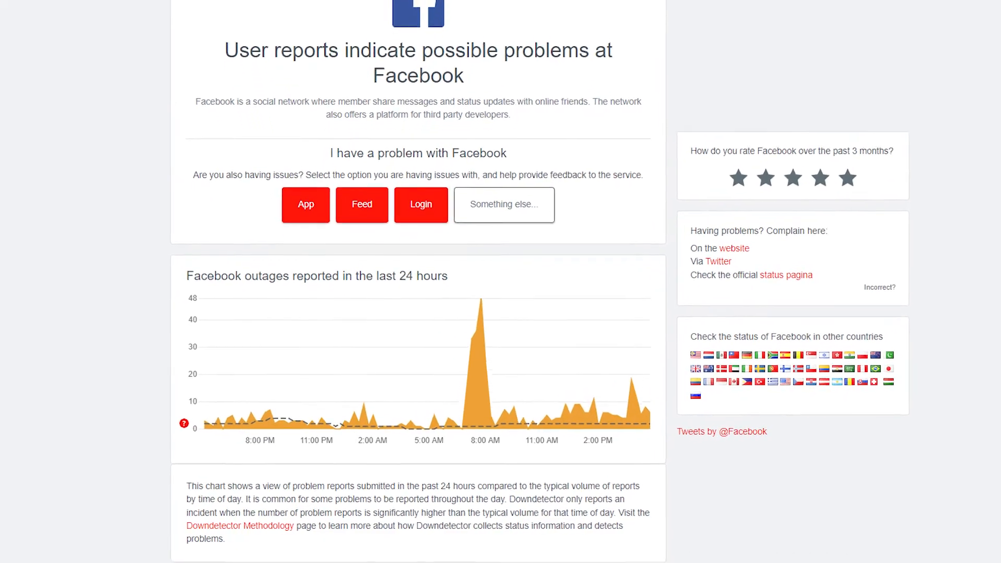
scroll(down, 3)
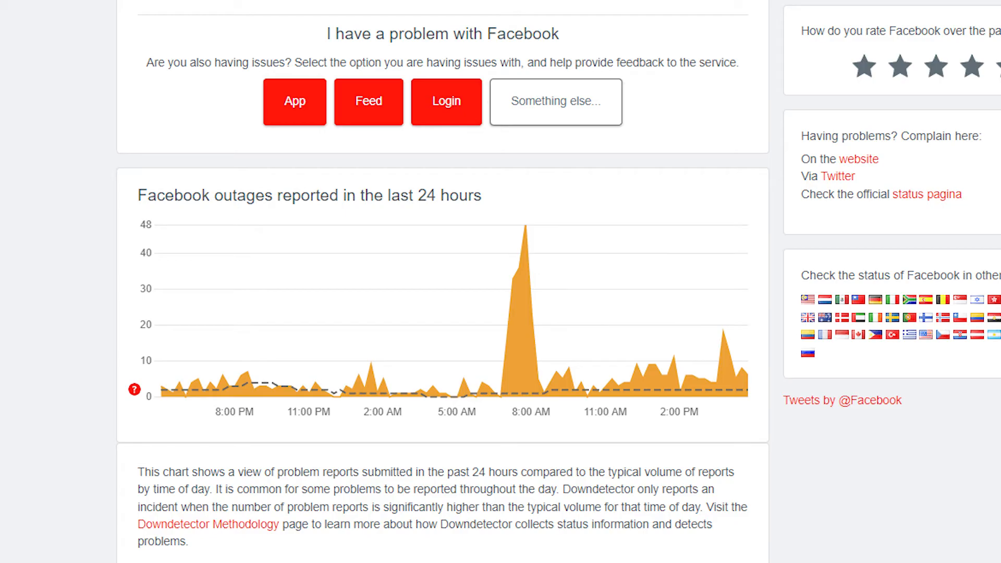
click(446, 102)
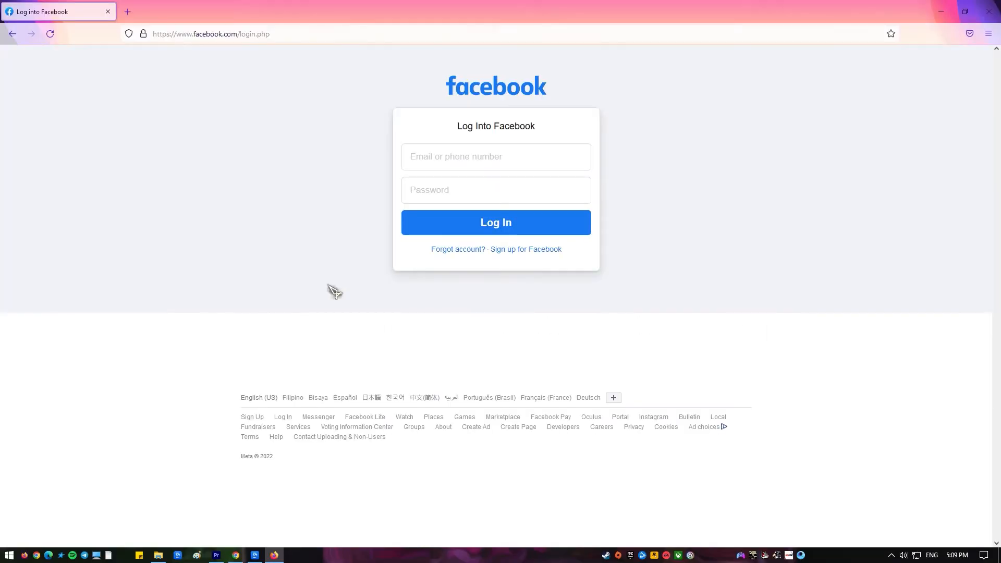
Follow 'Forgot account?' and focus the email or mobile number field
click(457, 250)
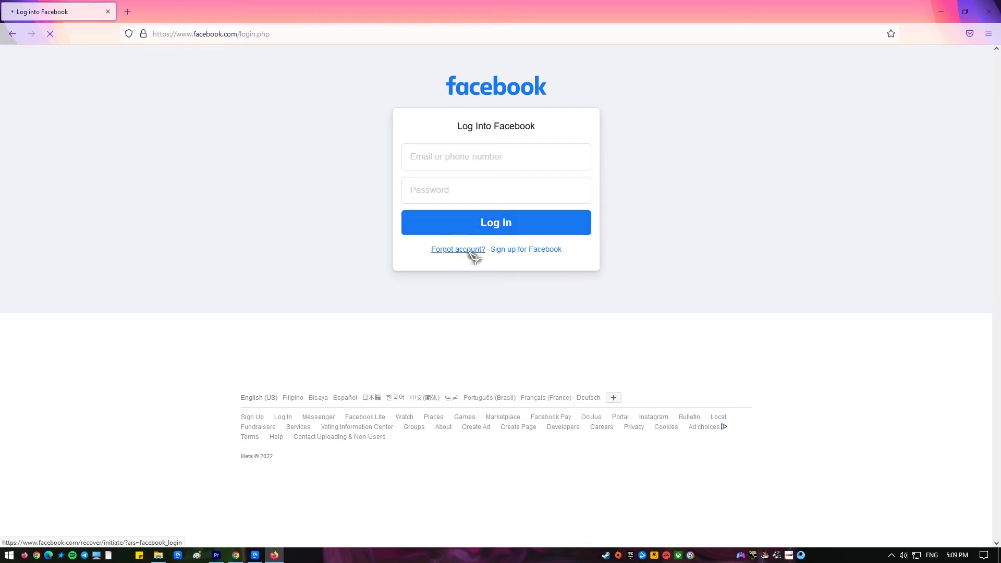
click(457, 250)
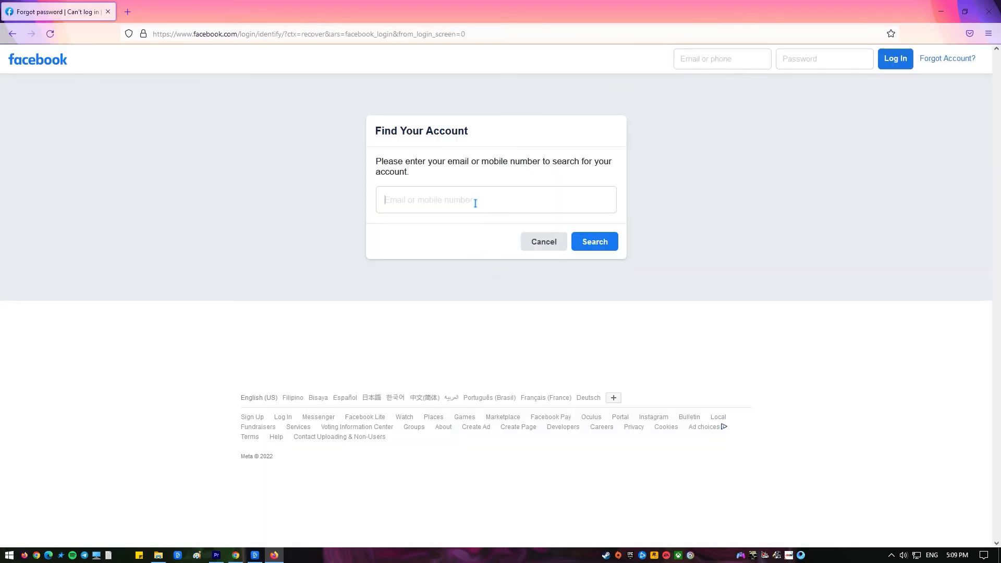
click(495, 199)
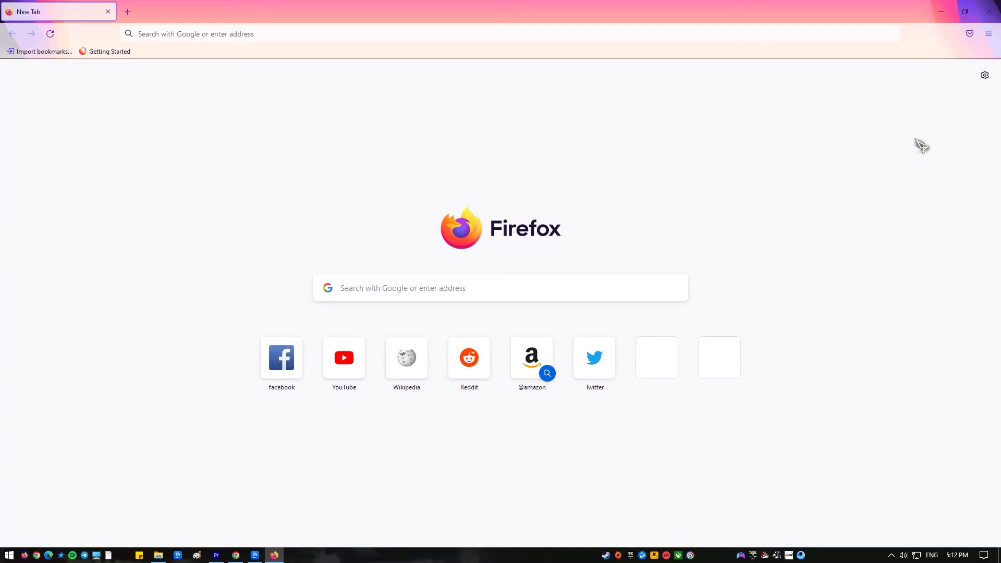
Open Firefox Settings > Privacy & Security and view the History 'Firefox will' options
click(989, 34)
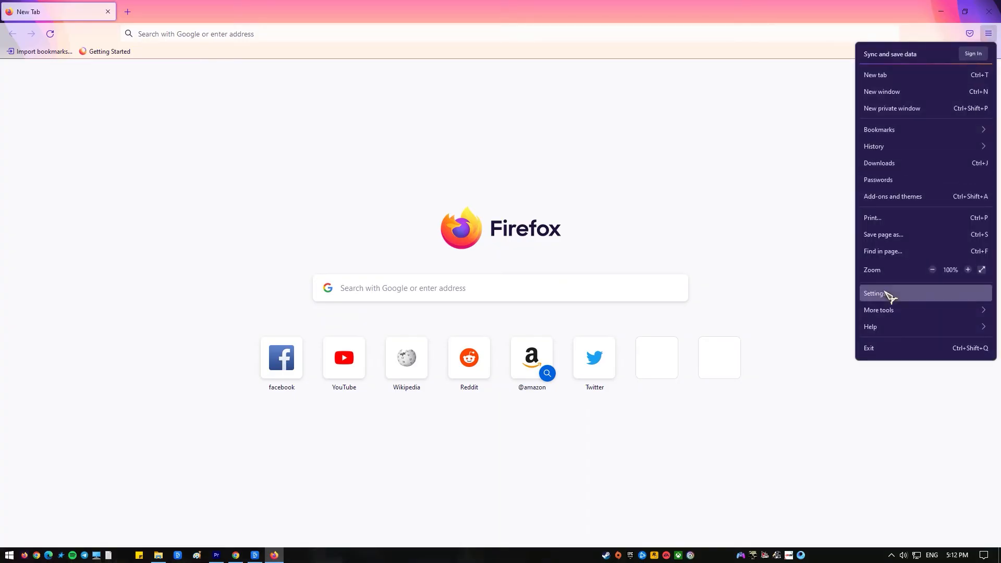
click(875, 293)
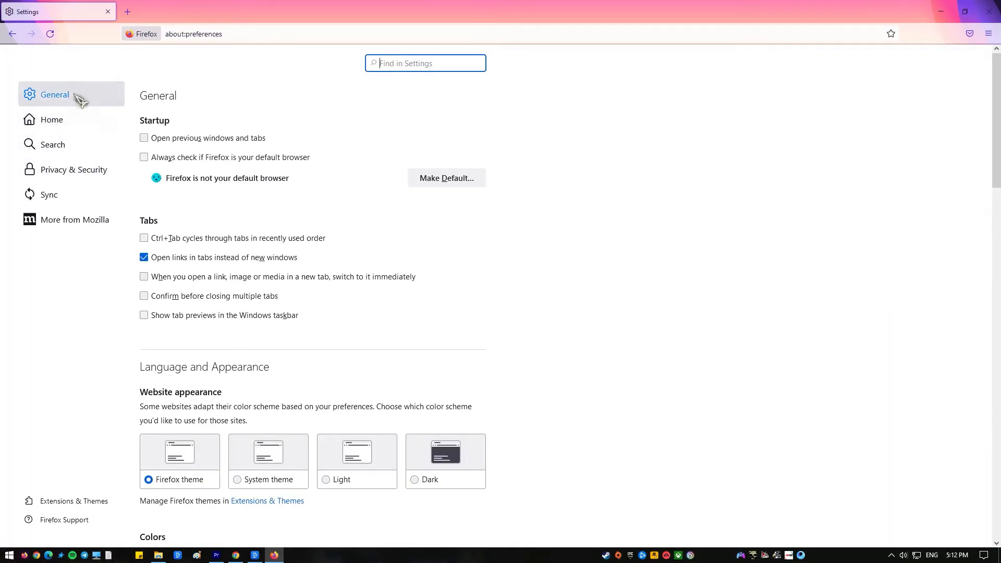
scroll(down, 3)
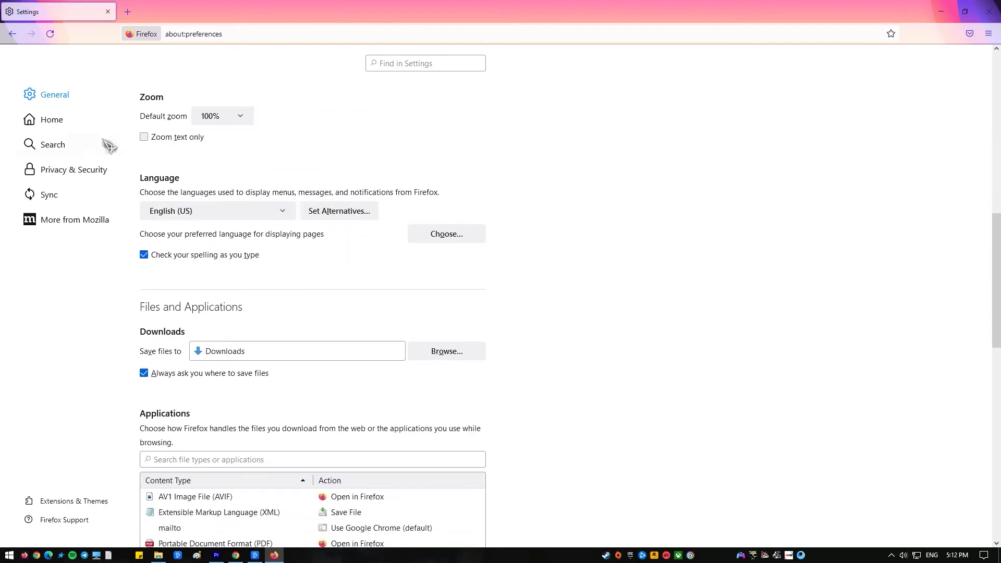
click(73, 170)
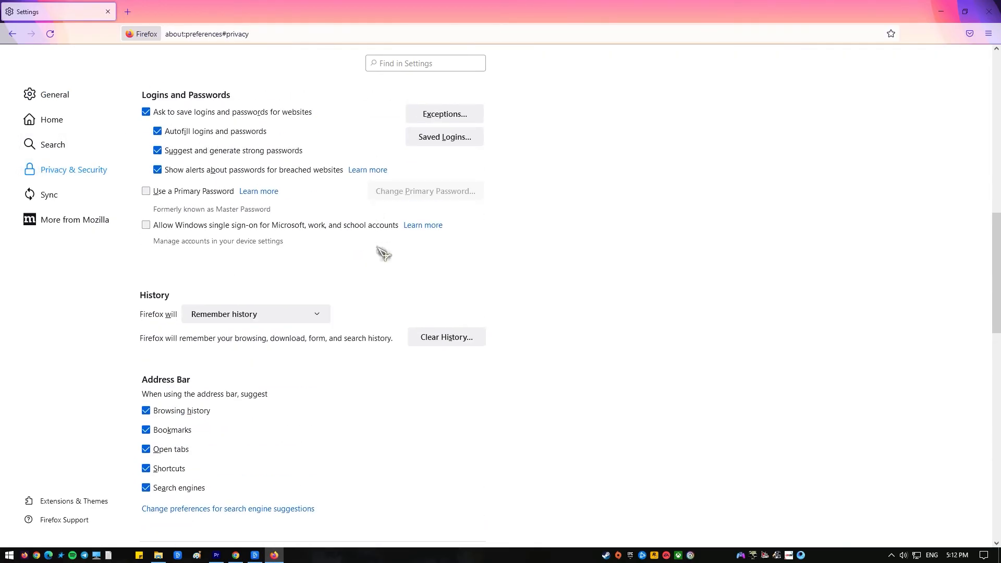
click(254, 313)
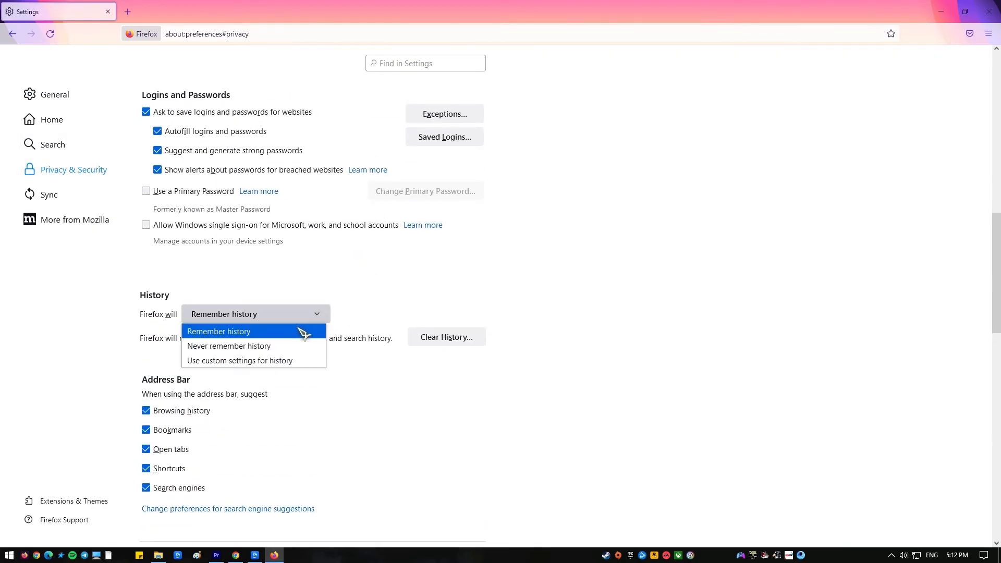
click(446, 336)
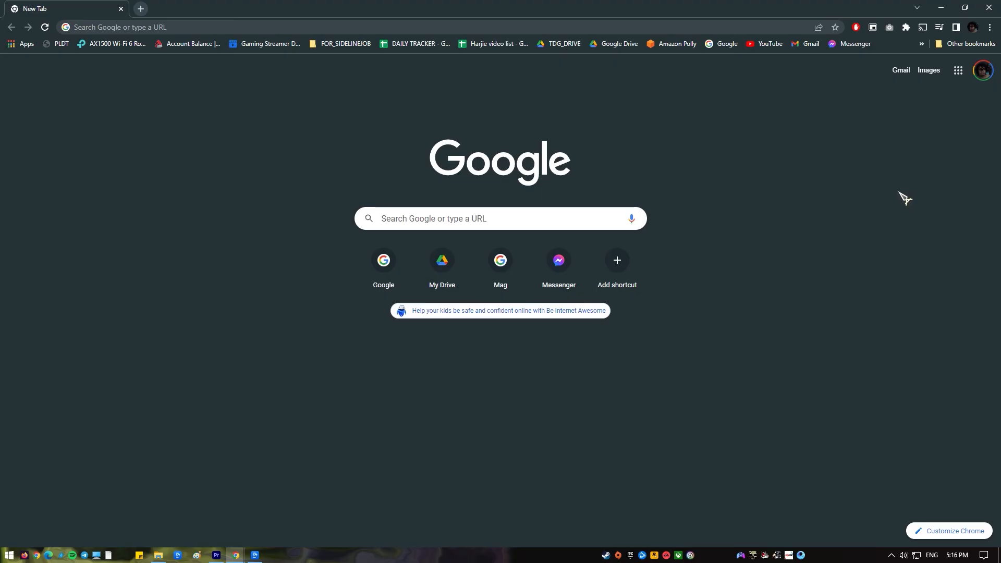
Go to Chrome's Extensions page and switch off Safe Torrent Scanner
click(990, 28)
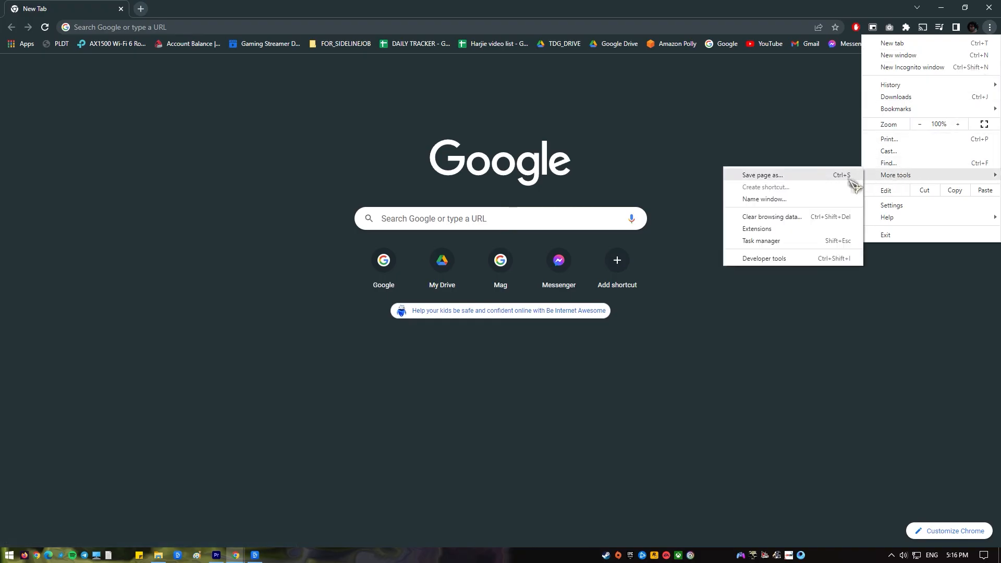
click(756, 229)
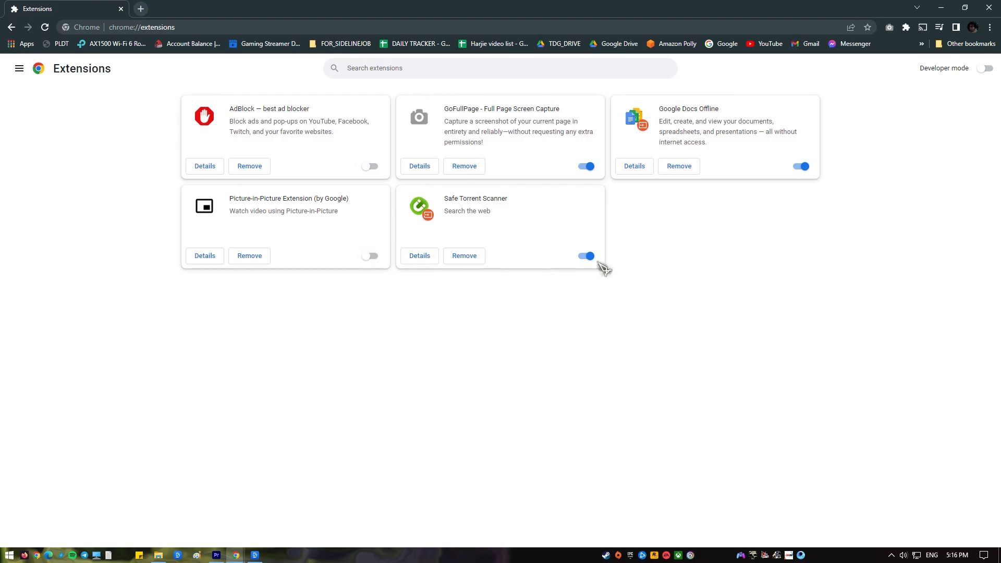
click(586, 255)
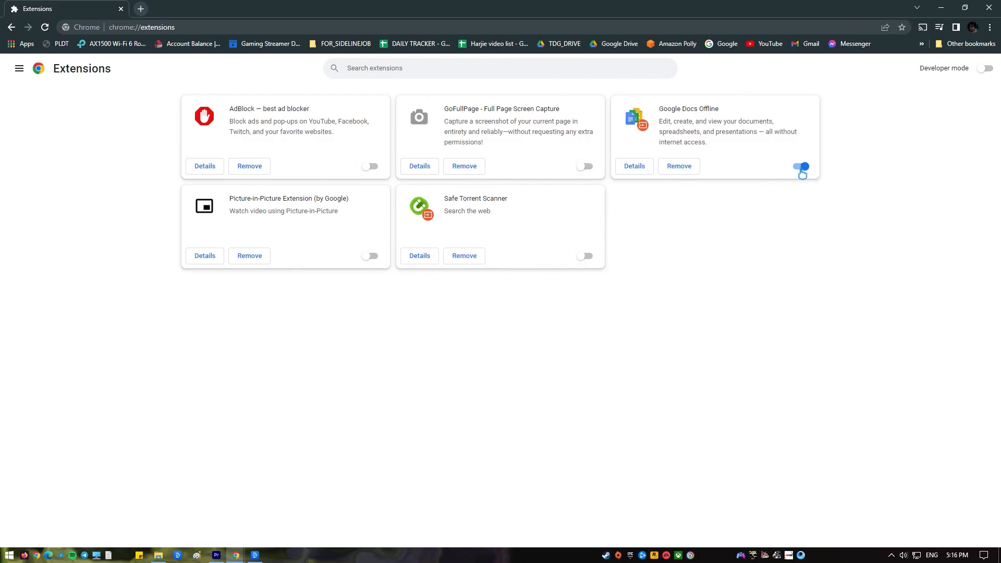